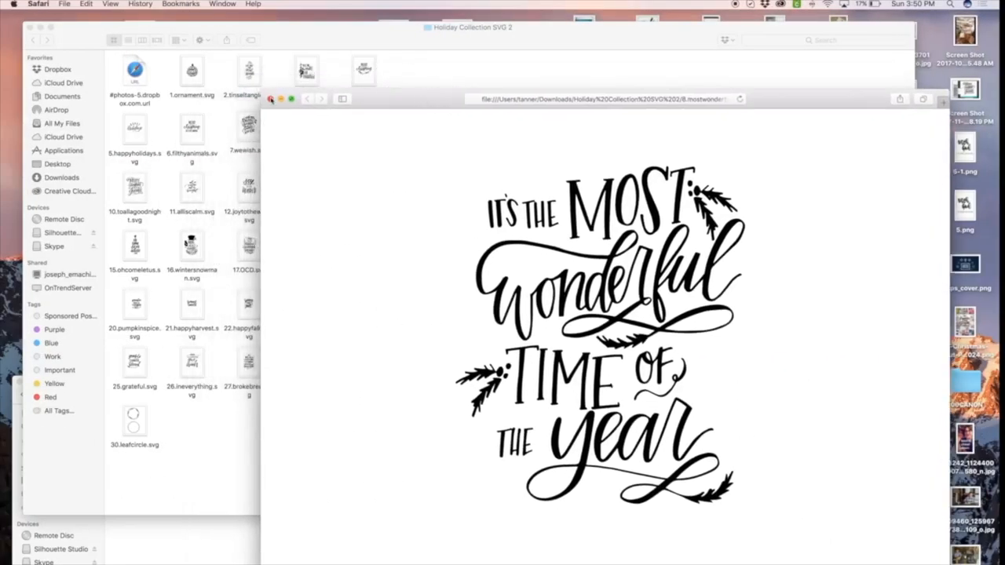
Step: Switch from the SVG preview to the browser window with the blank Design Space canvas
left_click(270, 99)
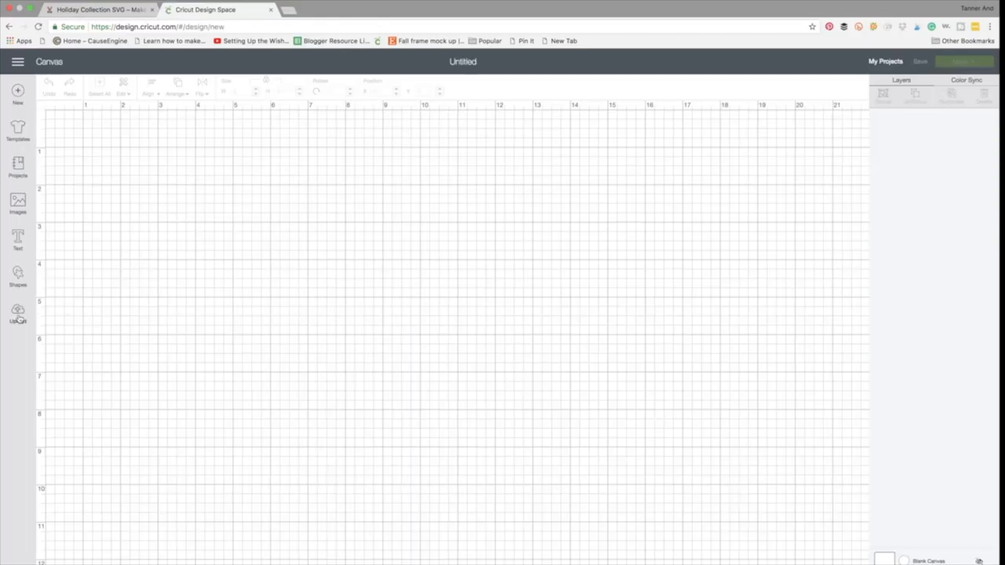
Step: Reach the Upload page listing the recently uploaded holiday designs
left_click(17, 314)
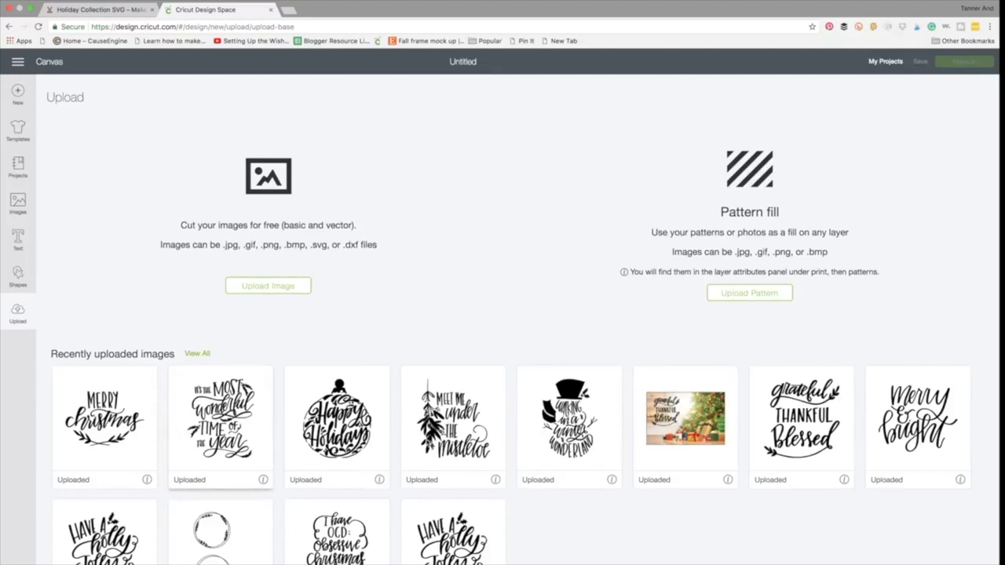
left_click(267, 286)
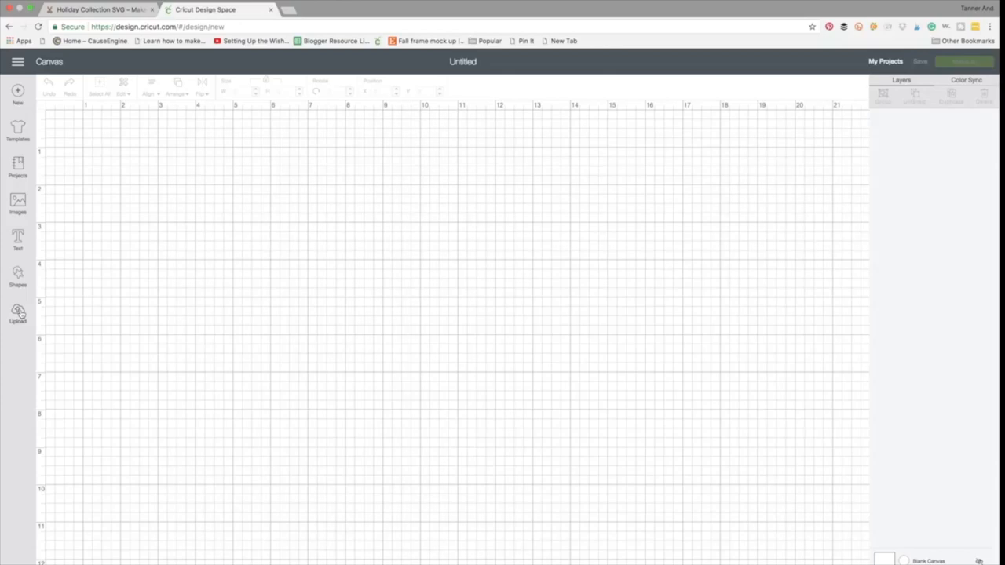
mouse_move(113, 314)
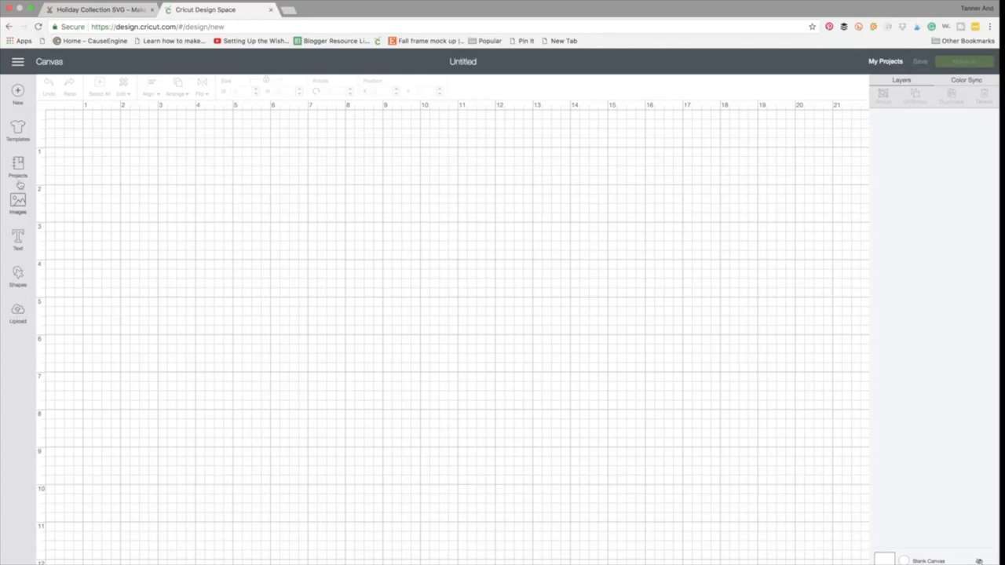
mouse_move(12, 339)
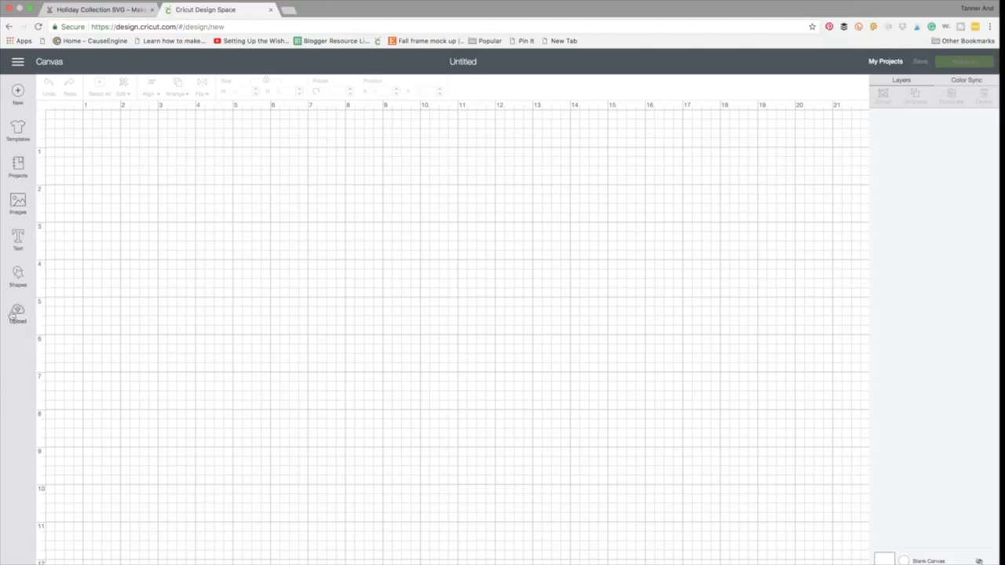
left_click(17, 312)
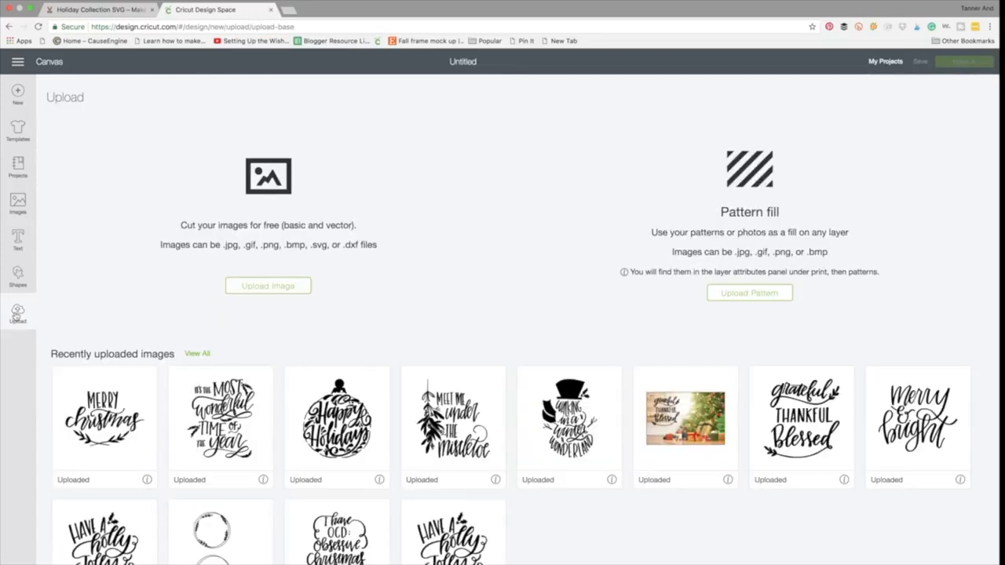
mouse_move(509, 320)
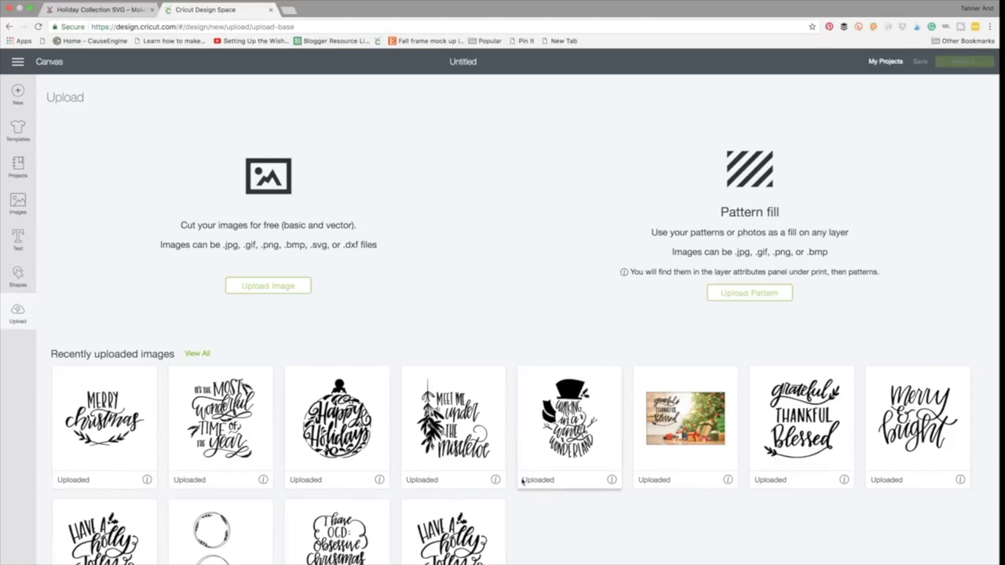
Step: Start a new image upload and bring up the file chooser for an SVG
left_click(267, 286)
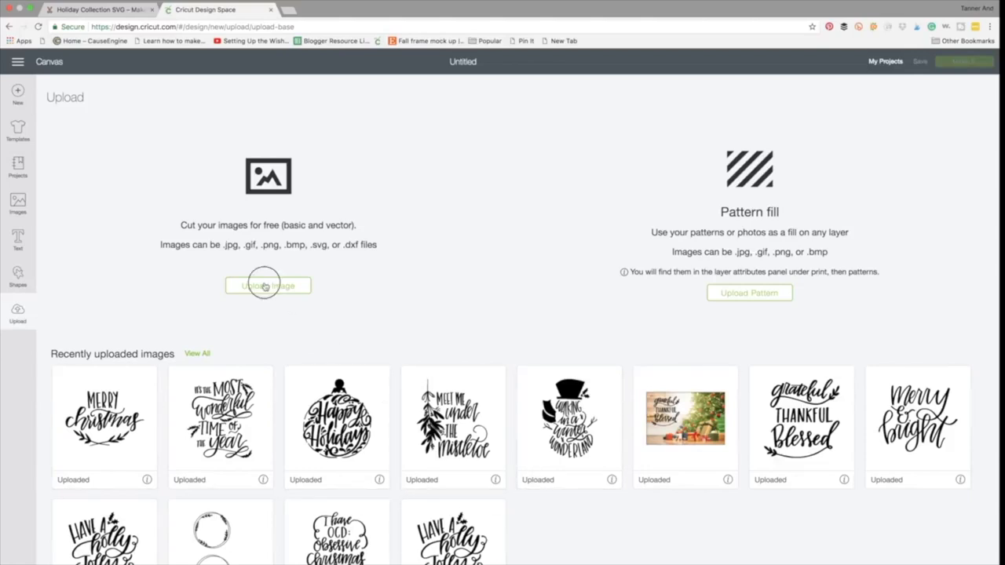
left_click(267, 286)
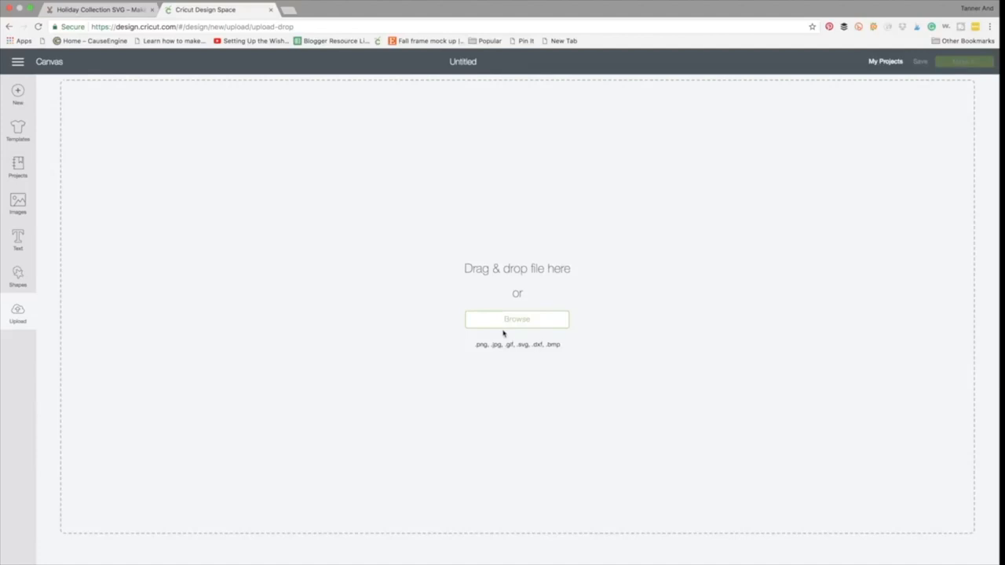
mouse_move(506, 330)
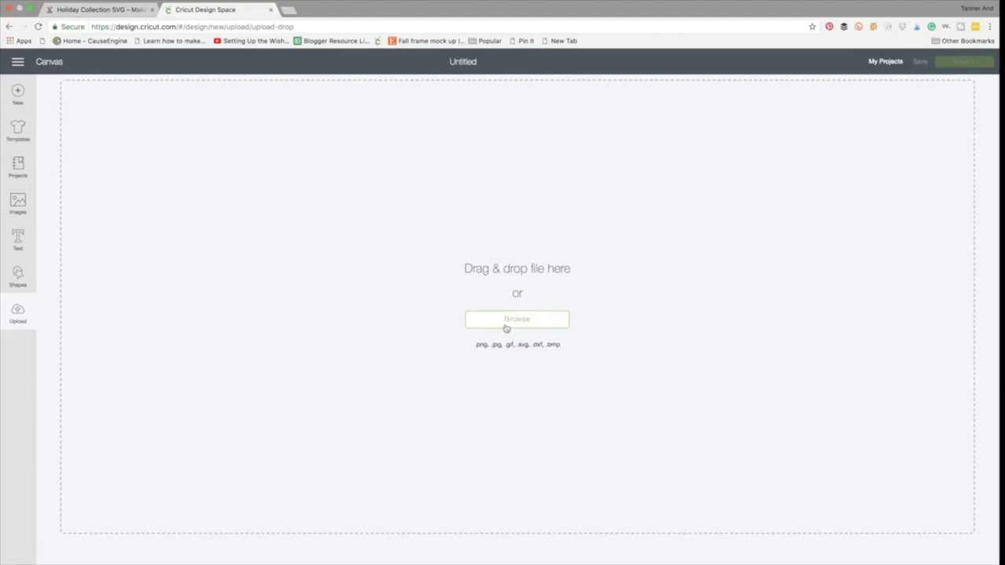
left_click(517, 319)
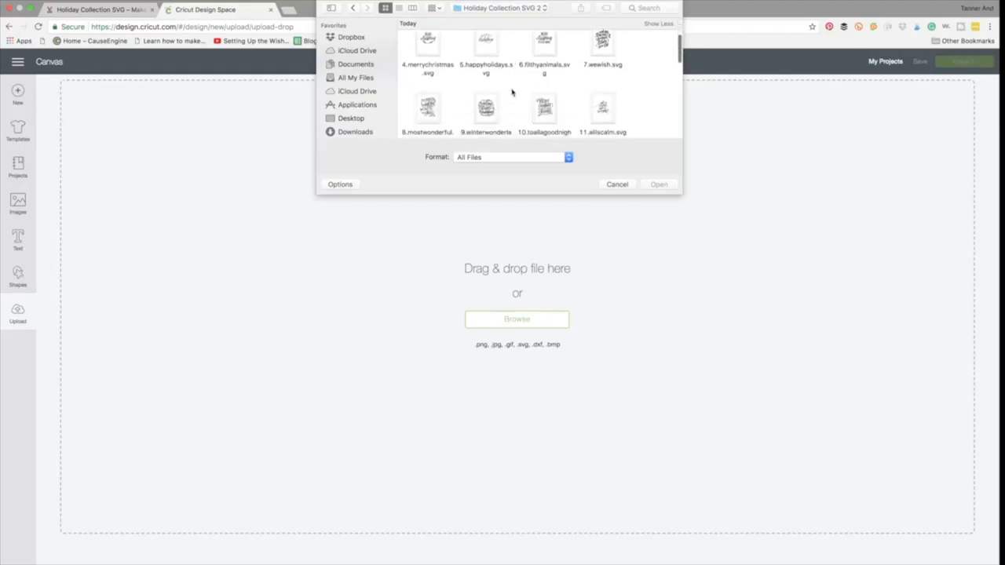
Step: Select the 'ineverything' SVG from the holiday collection and load it into the upload step
scroll("down", 3)
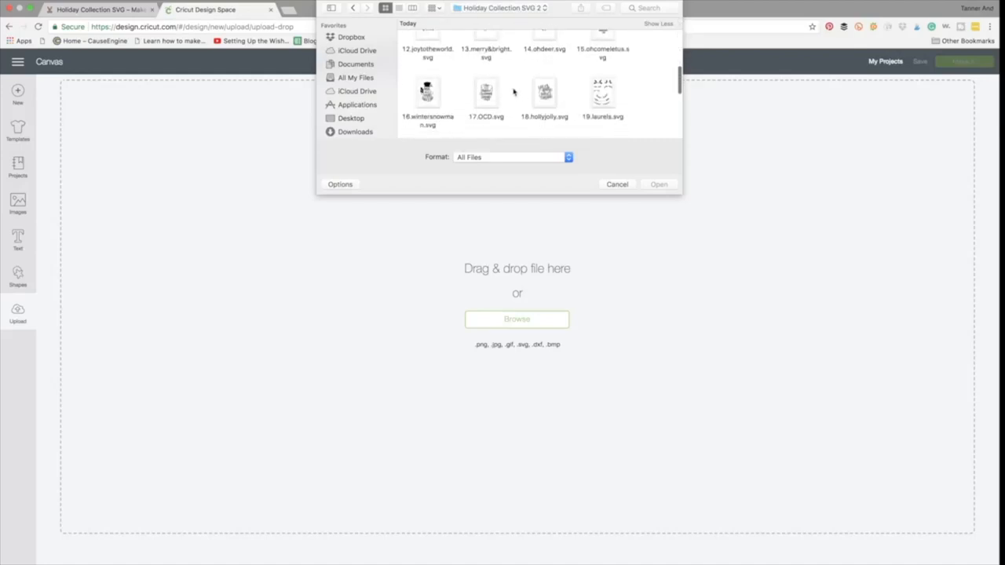
scroll("down", 3)
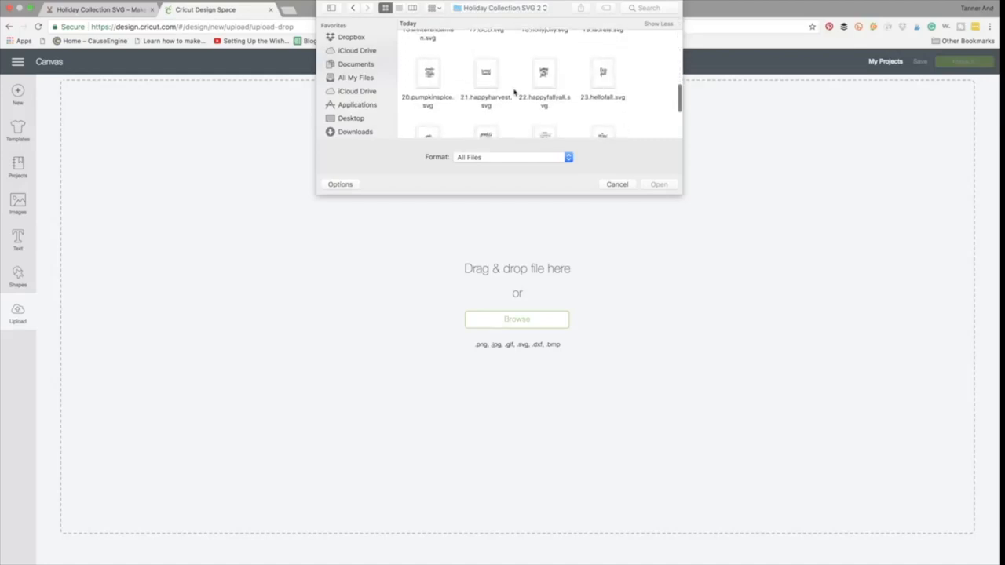
scroll("down", 3)
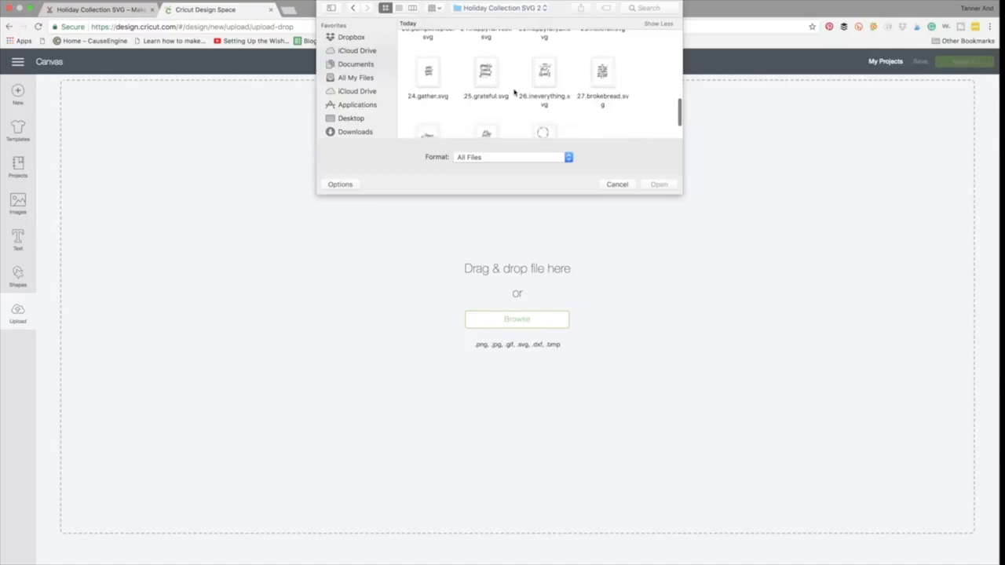
left_click(543, 75)
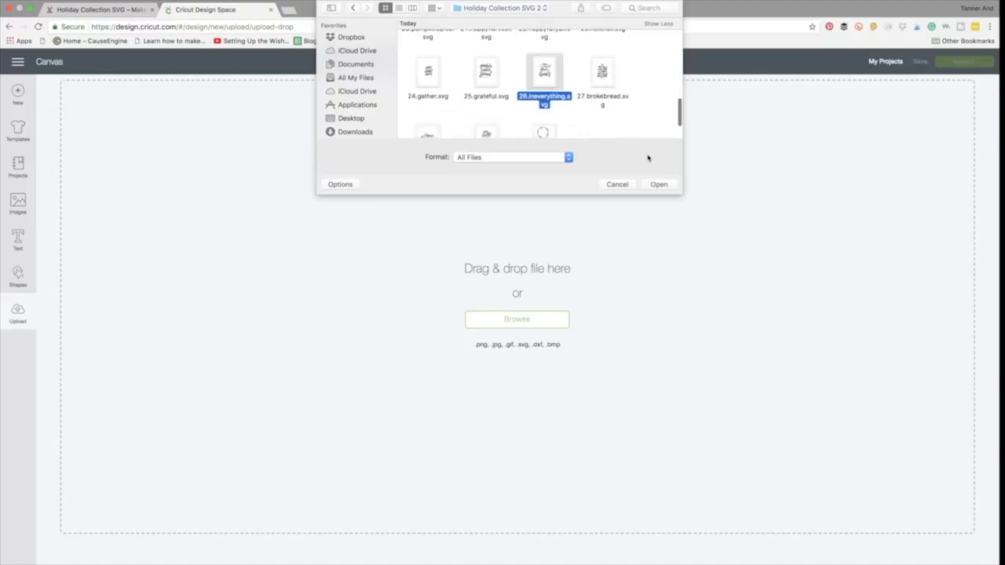
left_click(658, 184)
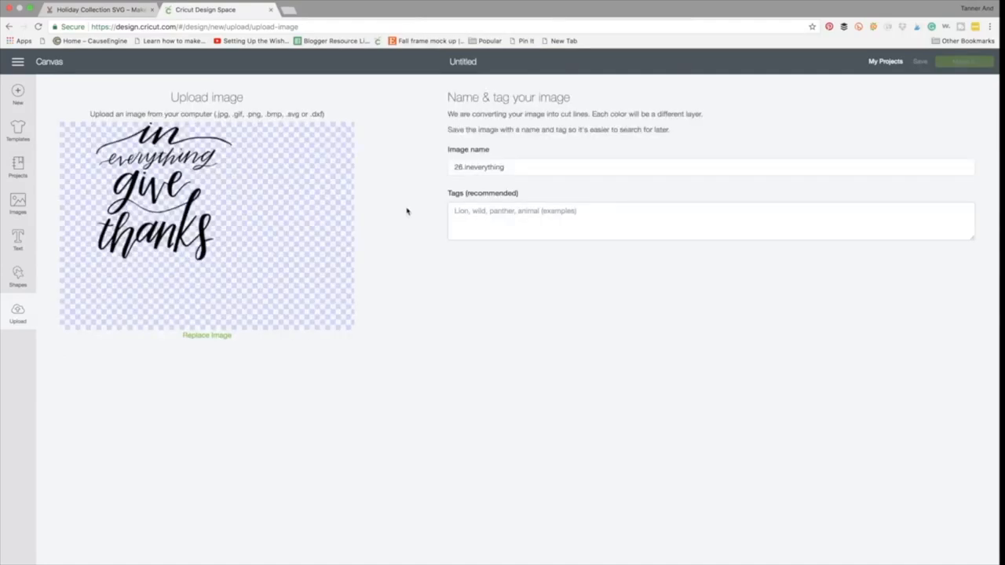
mouse_move(515, 188)
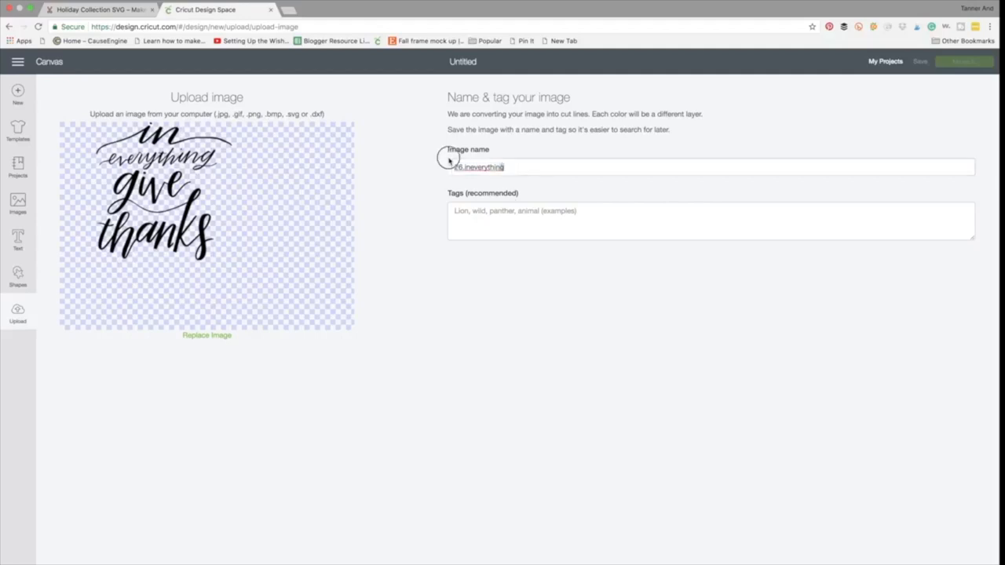
Step: Name the upload 'In Everything Give Thanks', leave tags empty, and save it
type("In E")
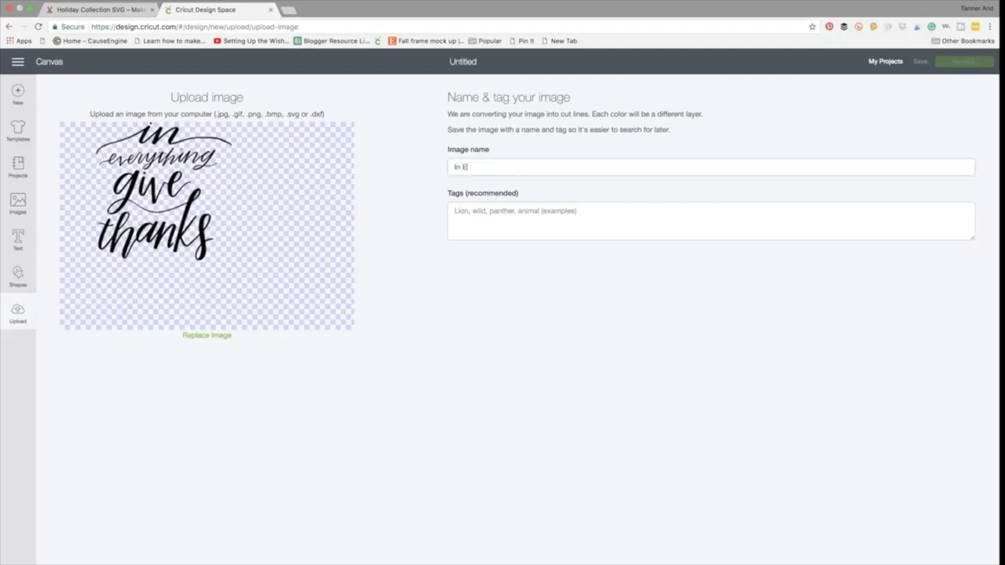
type("verything Gi")
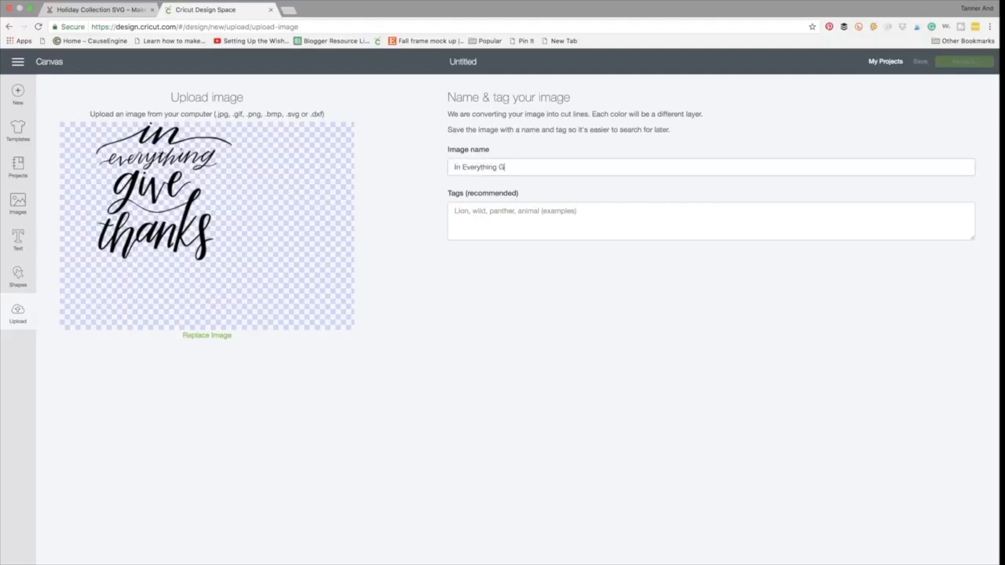
type("ive Thanks")
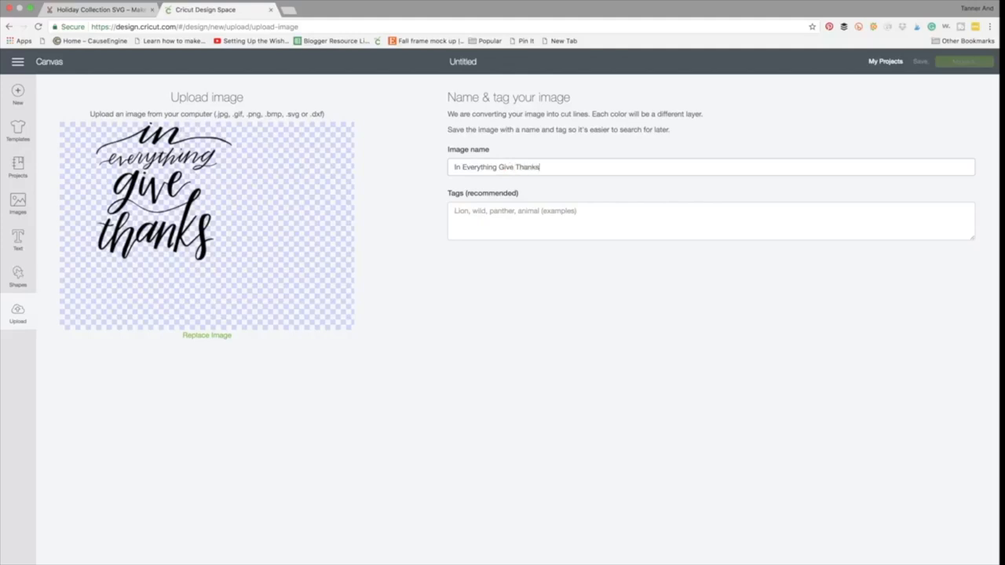
left_click(709, 220)
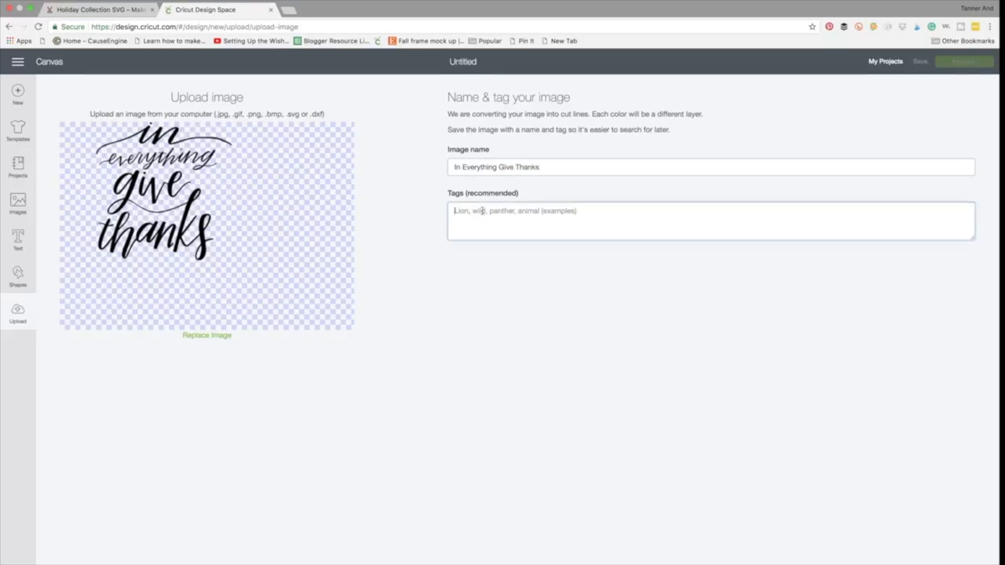
left_click(707, 220)
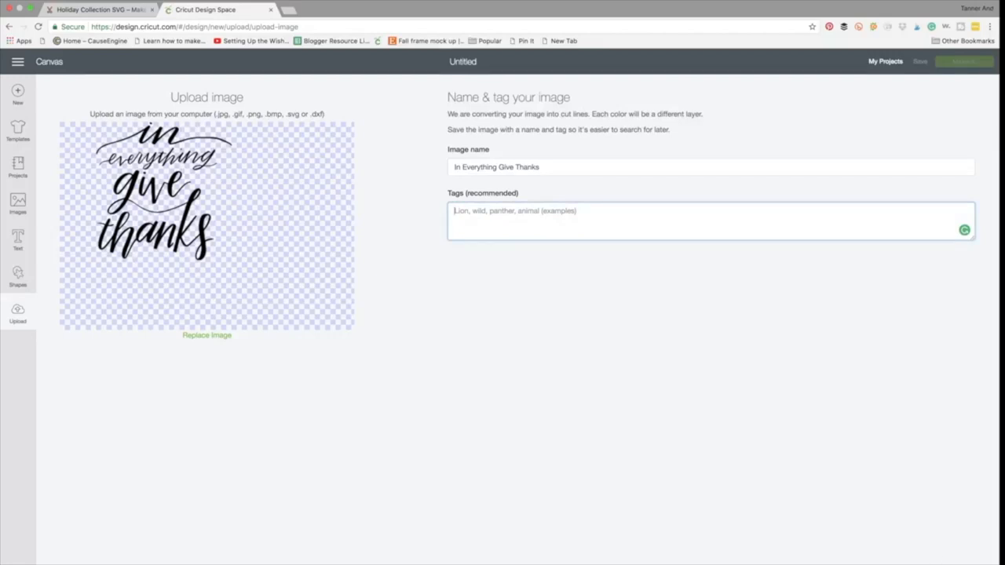
left_click(703, 502)
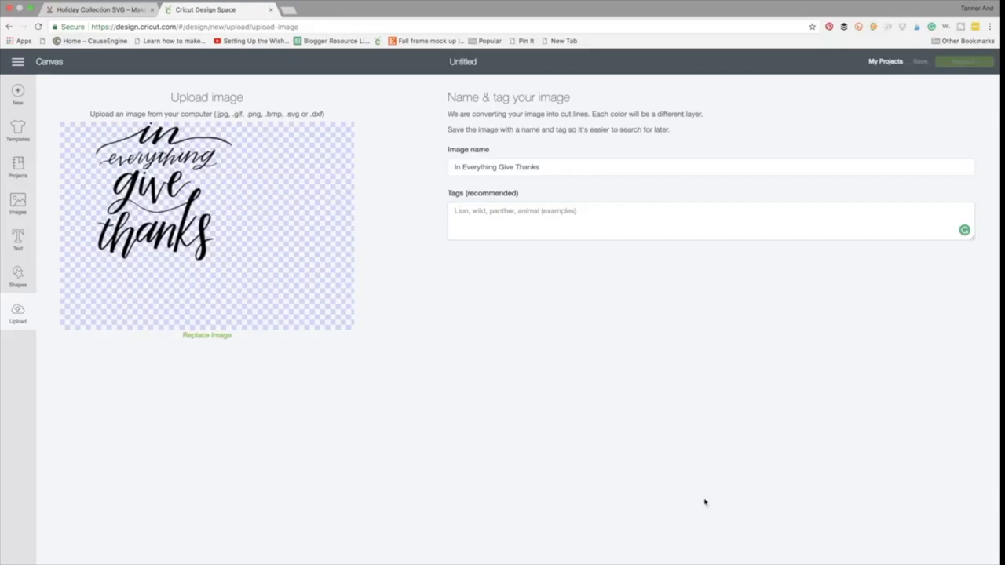
left_click(964, 61)
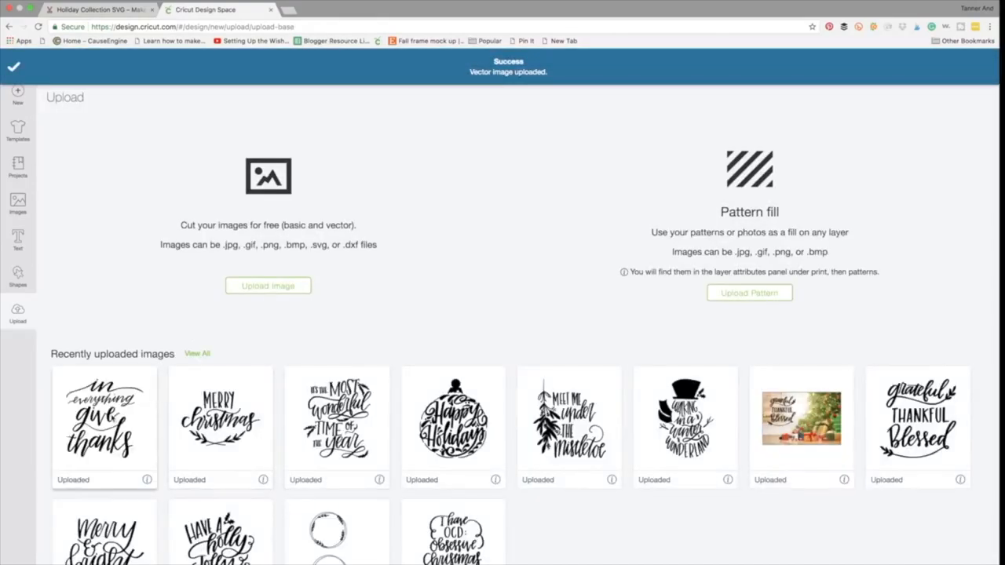
Step: Insert the In Everything Give Thanks upload and drag it larger across the left of the canvas
left_click(104, 427)
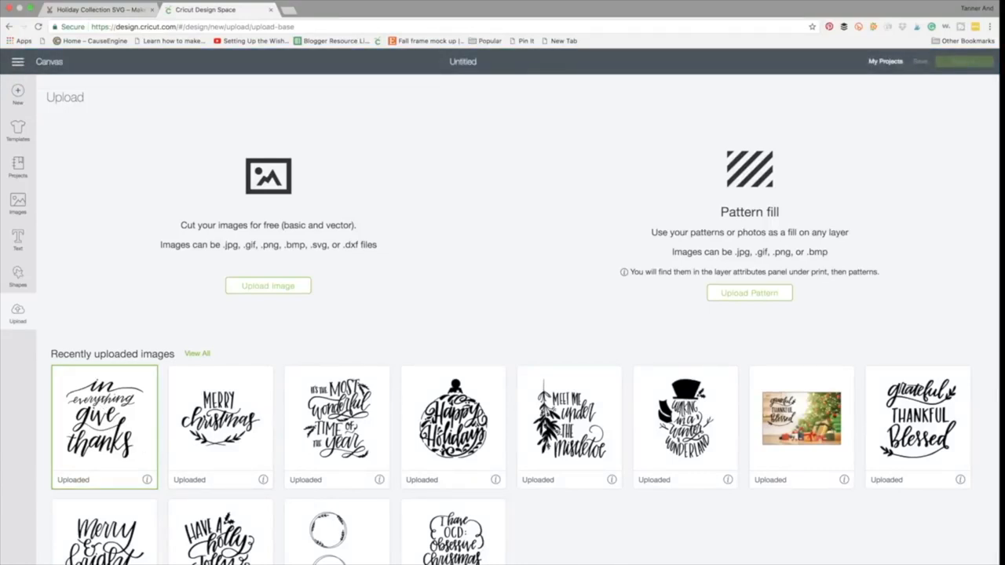
left_click(49, 61)
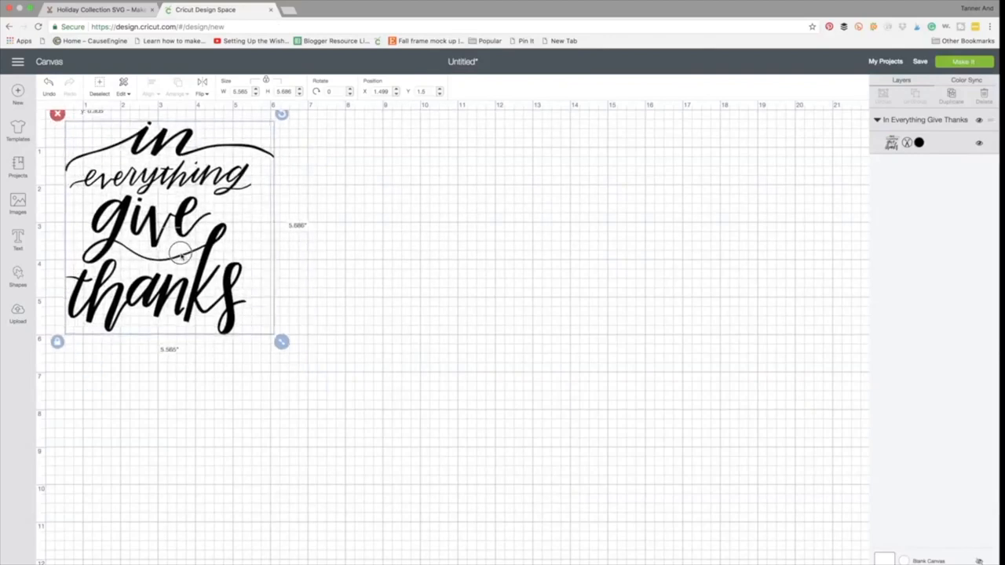
left_click_drag(281, 342, 332, 399)
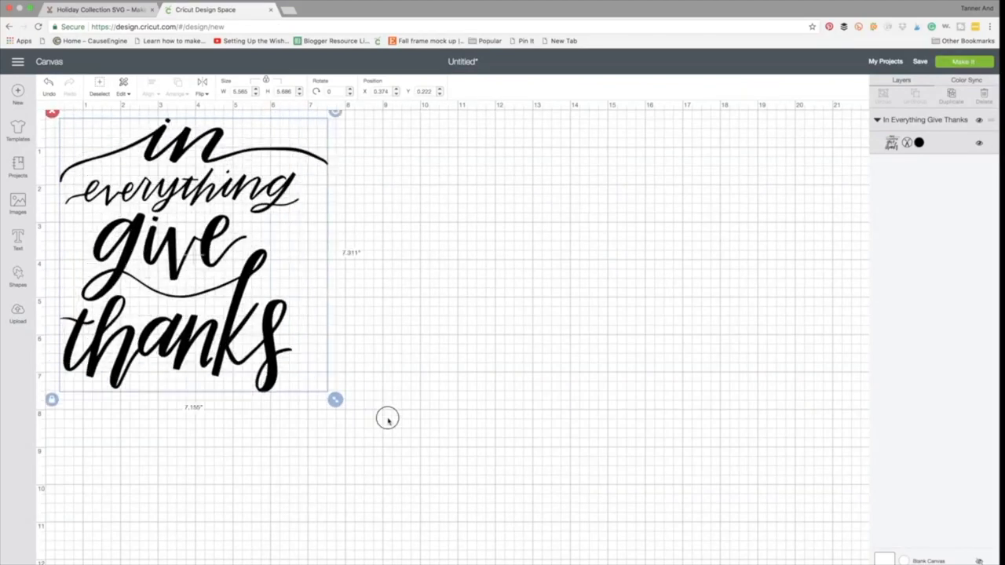
left_click_drag(335, 400, 378, 443)
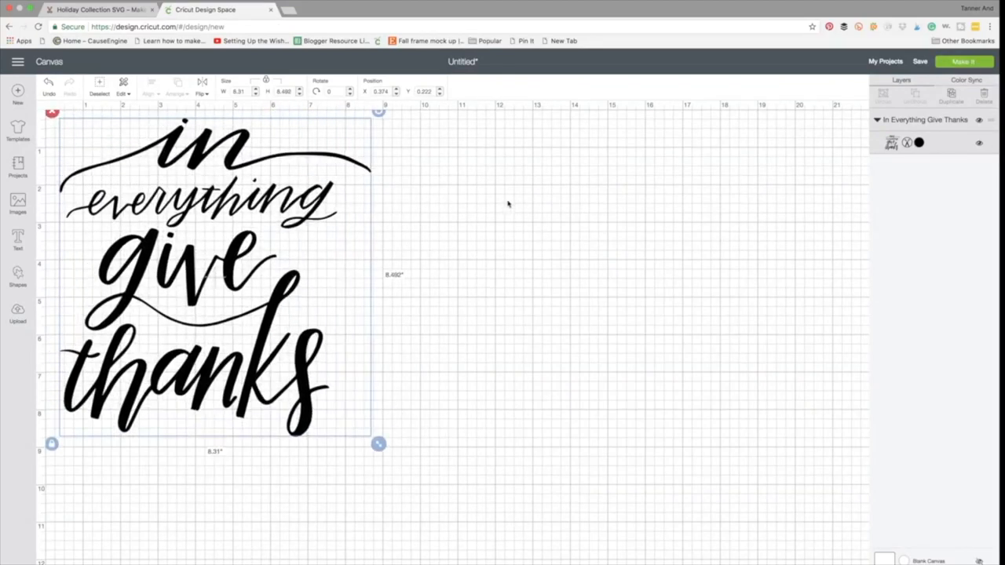
left_click(918, 141)
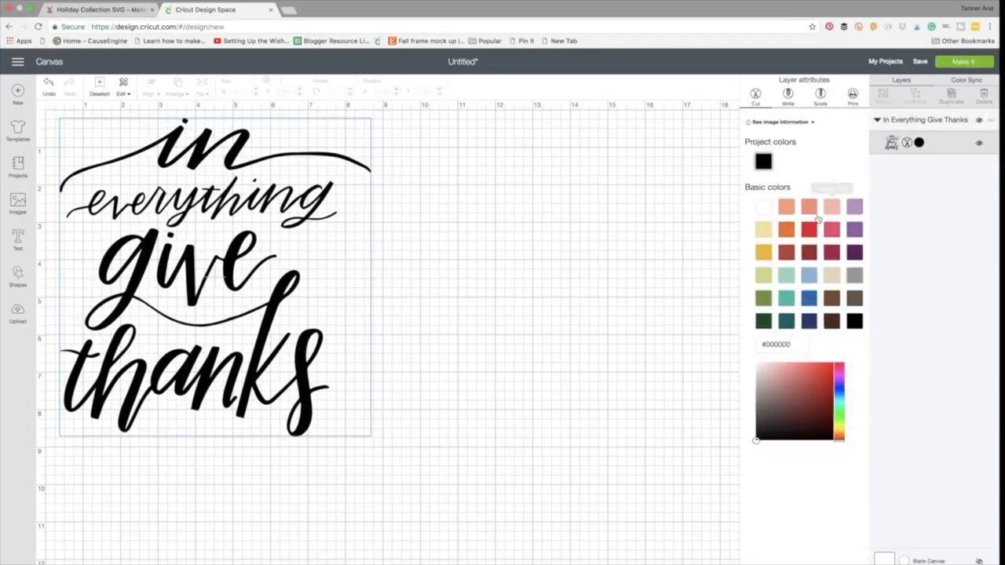
Step: Colour the lettering Adobe Clay orange, set its operation to Draw, and pick a pen colour
left_click(787, 229)
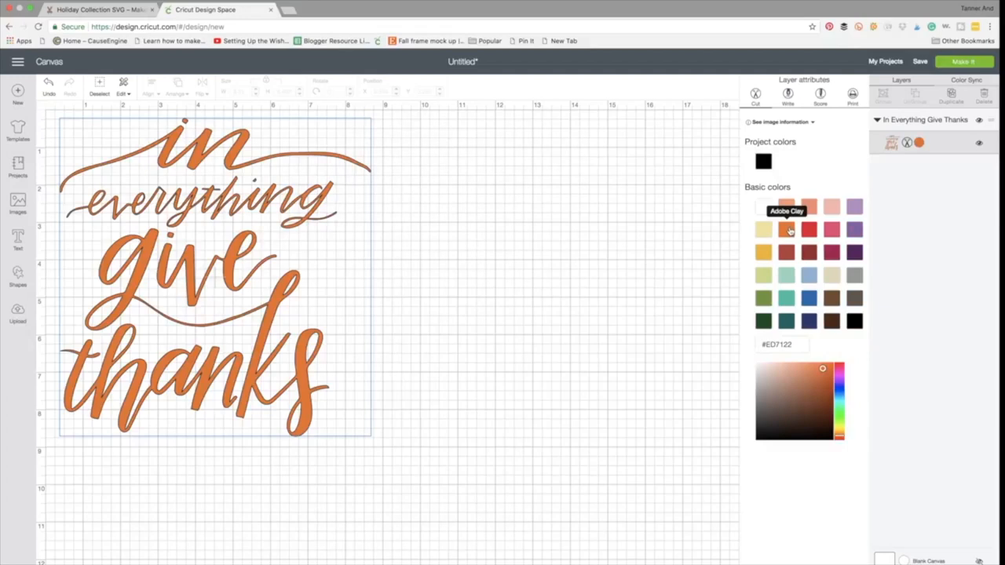
left_click(788, 95)
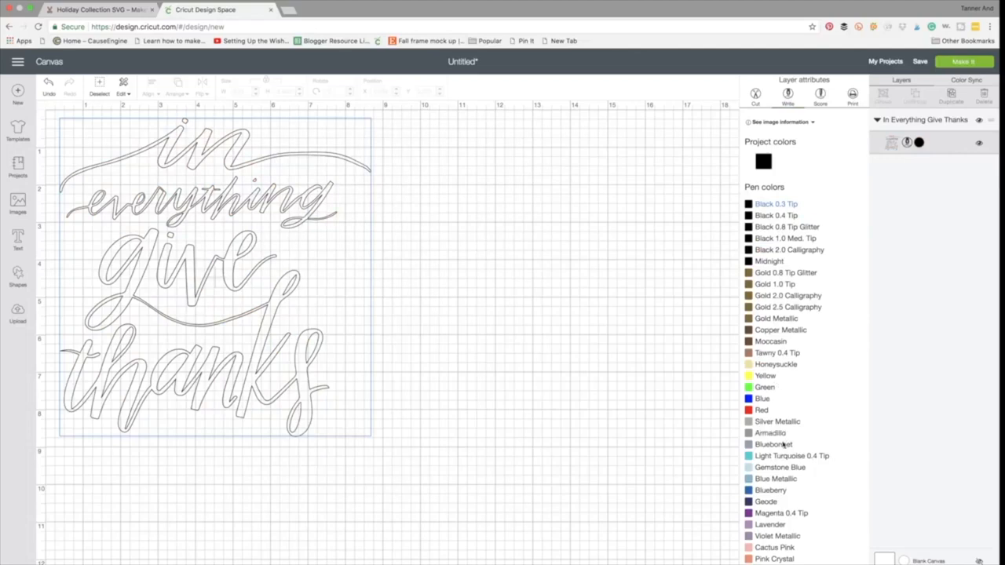
scroll("down", 3)
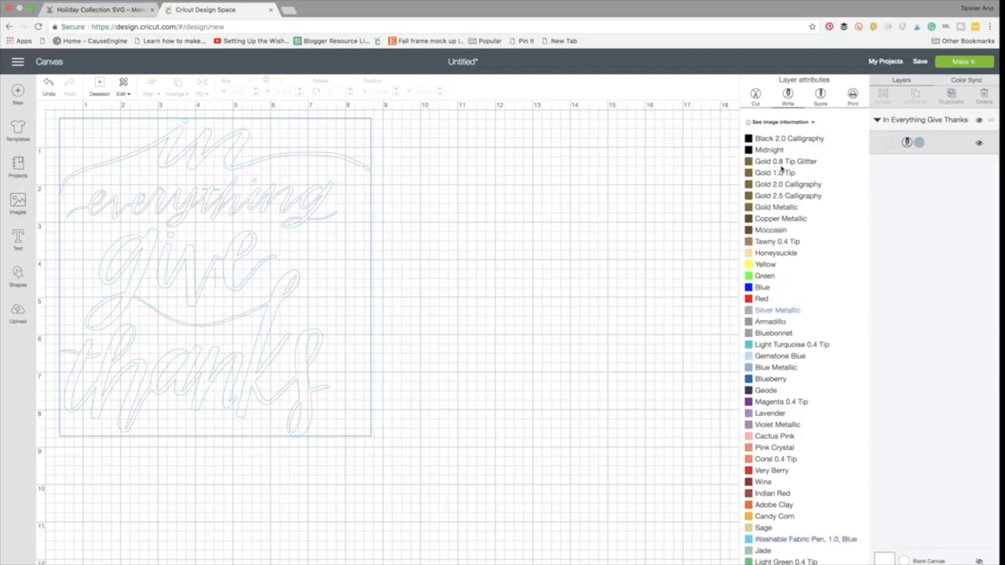
left_click(770, 149)
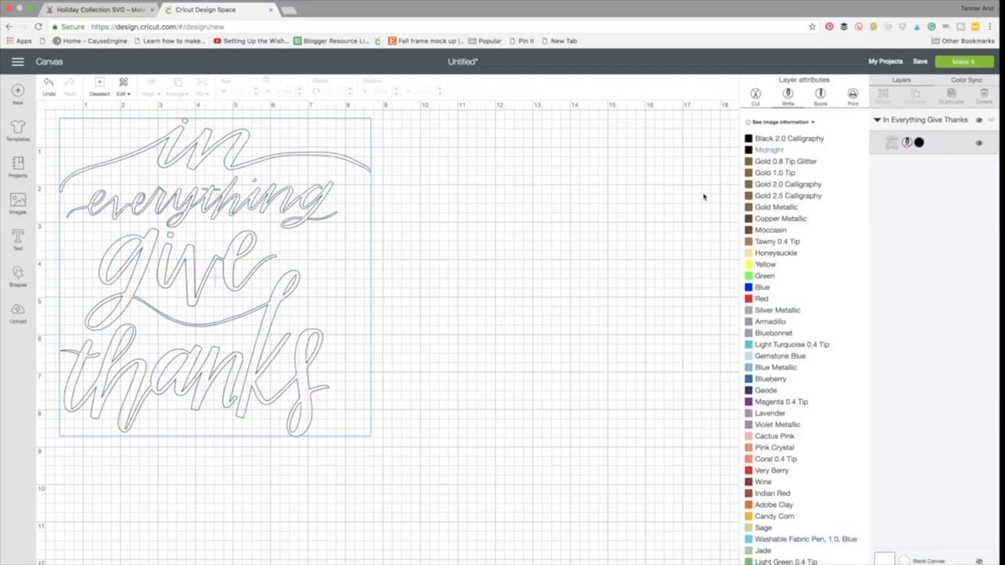